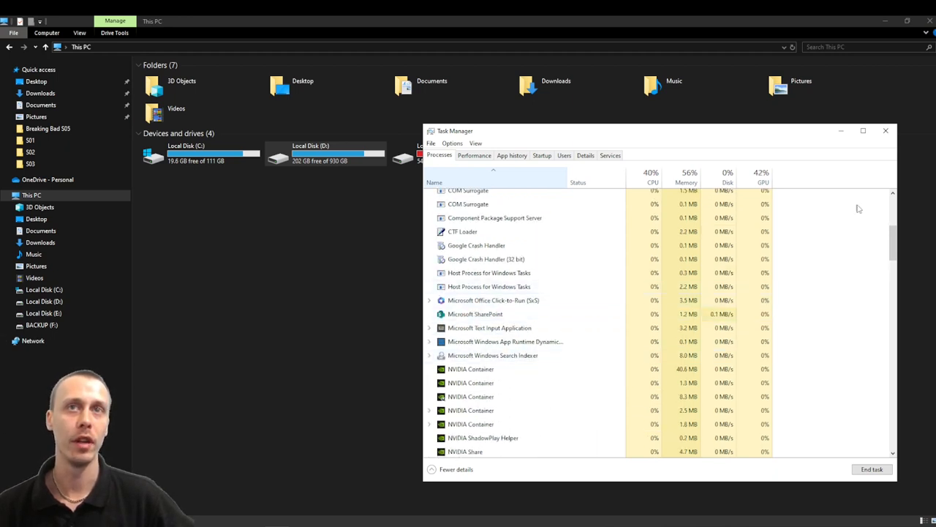
Close Task Manager, leaving only the This PC window on screen
click(887, 130)
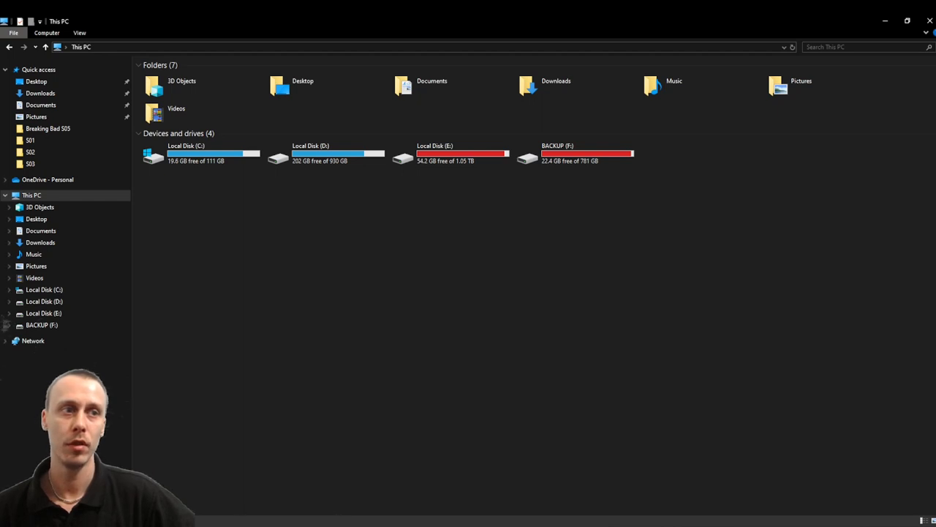
Show the Apps & features list of 84 installed apps sorted by name
click(11, 518)
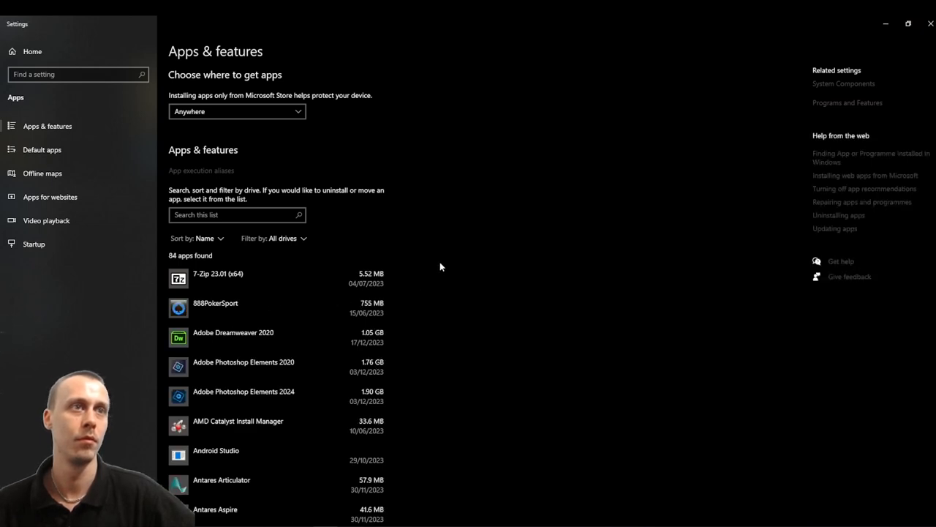
mouse_move(134, 149)
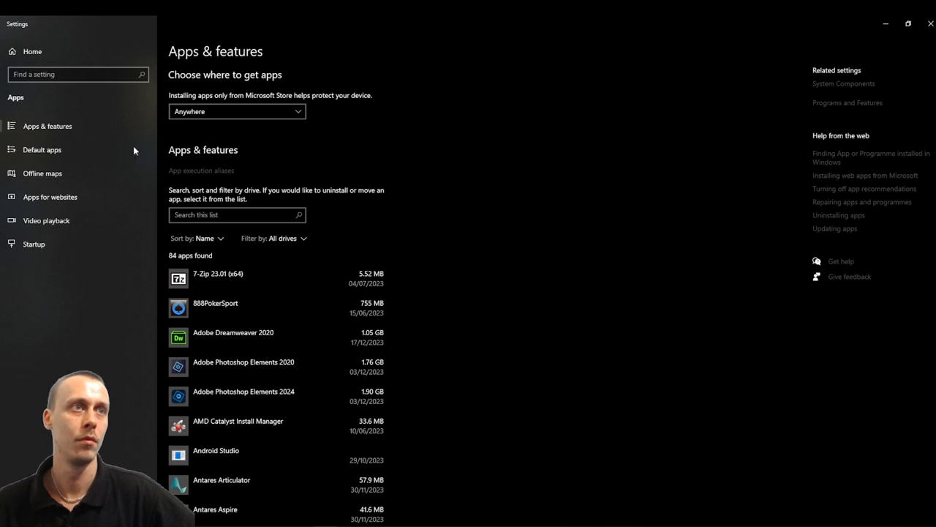
mouse_move(465, 282)
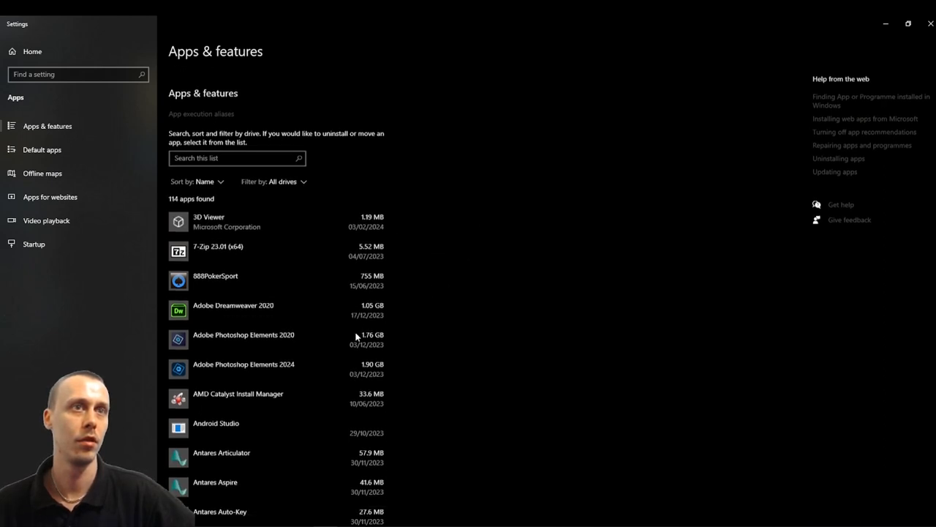
Expand the Feedback Hub entry so its Move and Uninstall options appear
scroll(down, 3)
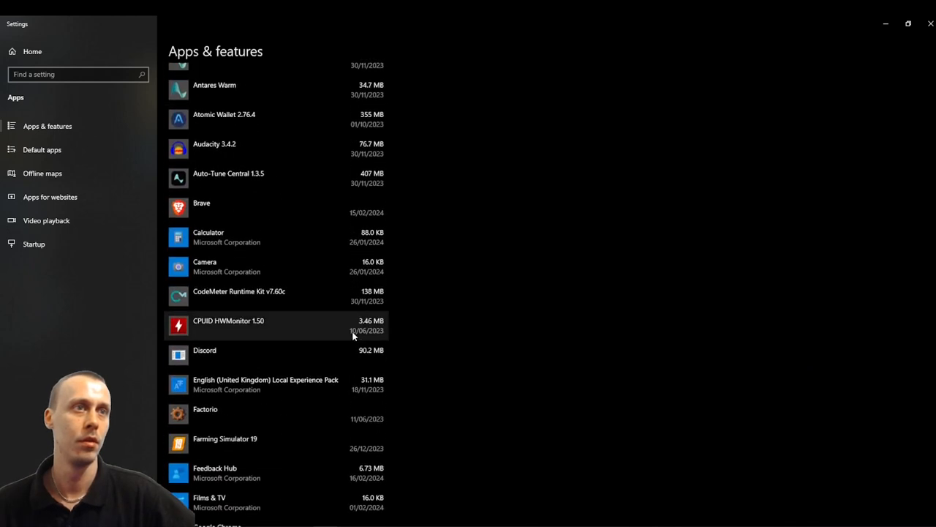
scroll(down, 3)
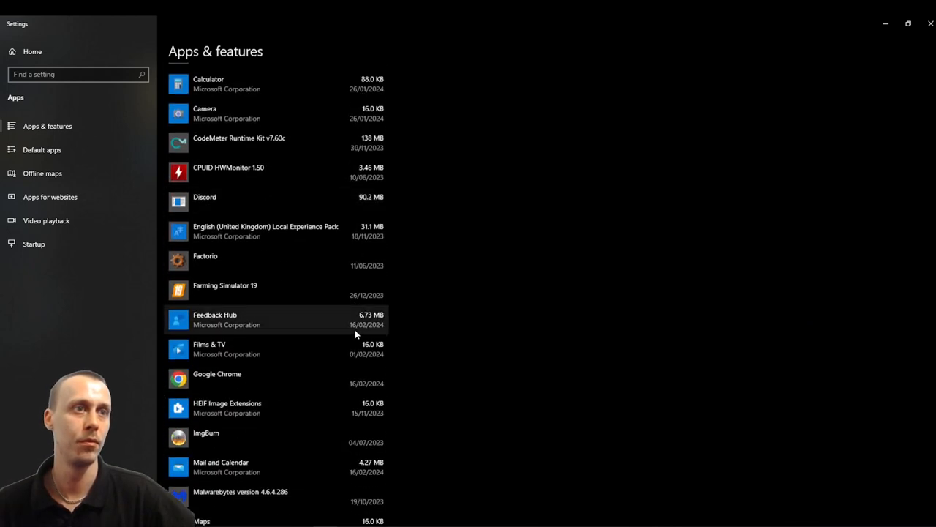
click(256, 319)
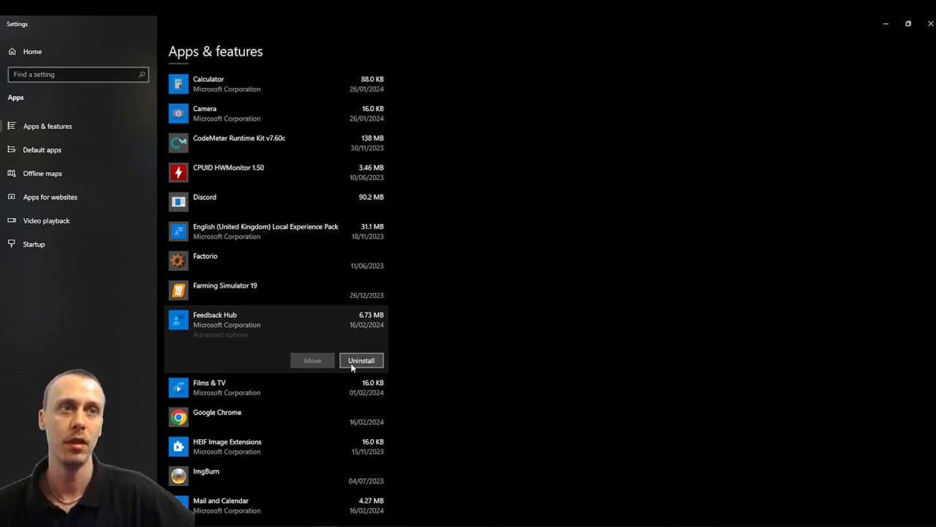
mouse_move(378, 363)
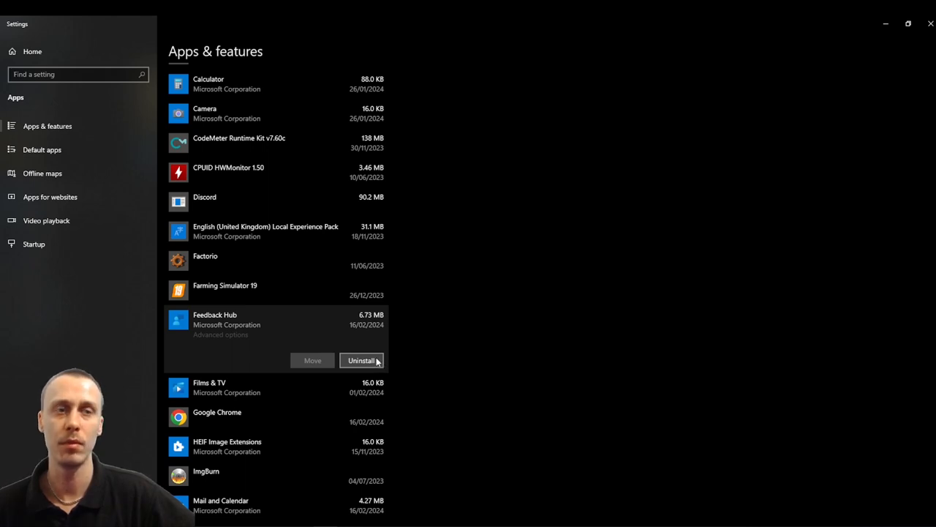
Uninstall Feedback Hub so the list runs from Farming Simulator 19 to Films & TV
click(361, 359)
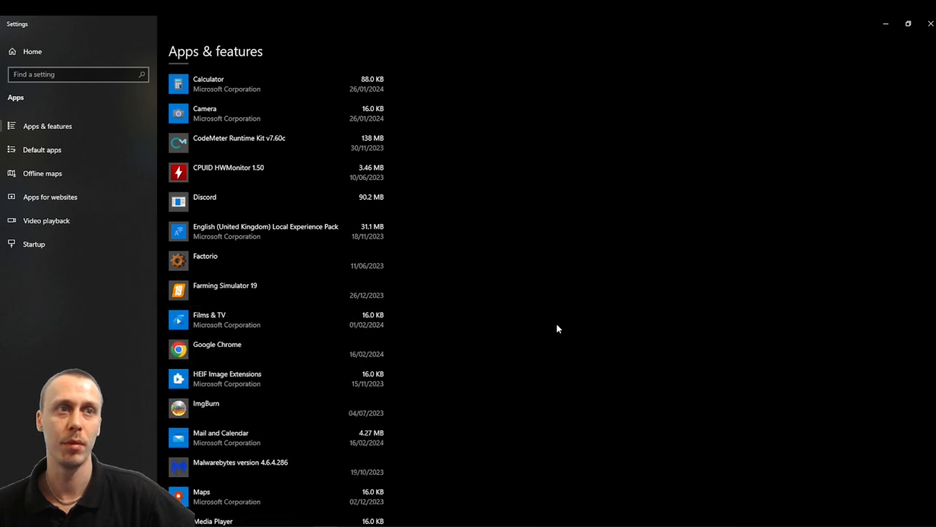
mouse_move(885, 24)
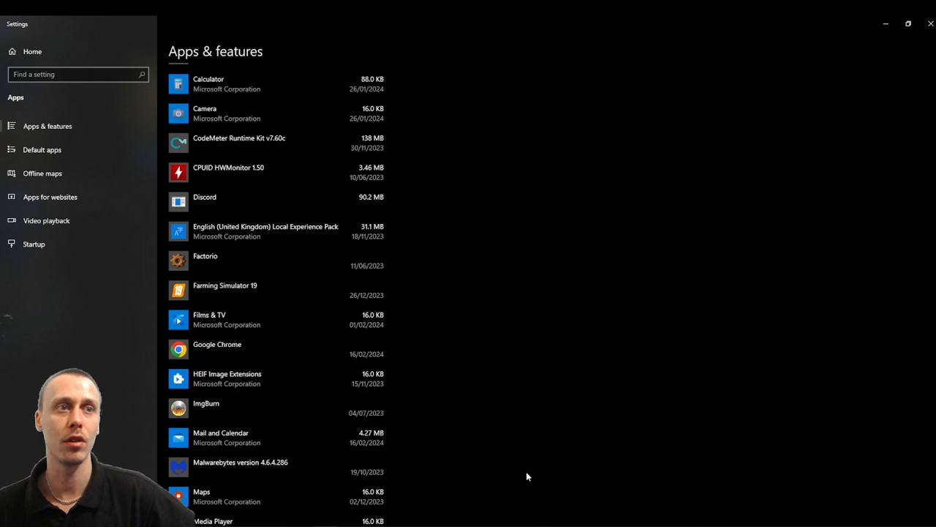
mouse_move(533, 427)
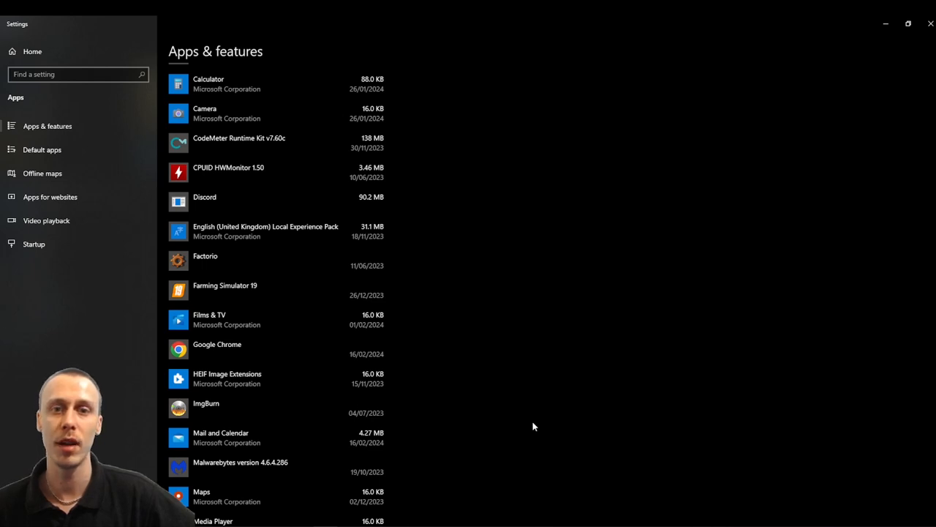
mouse_move(427, 468)
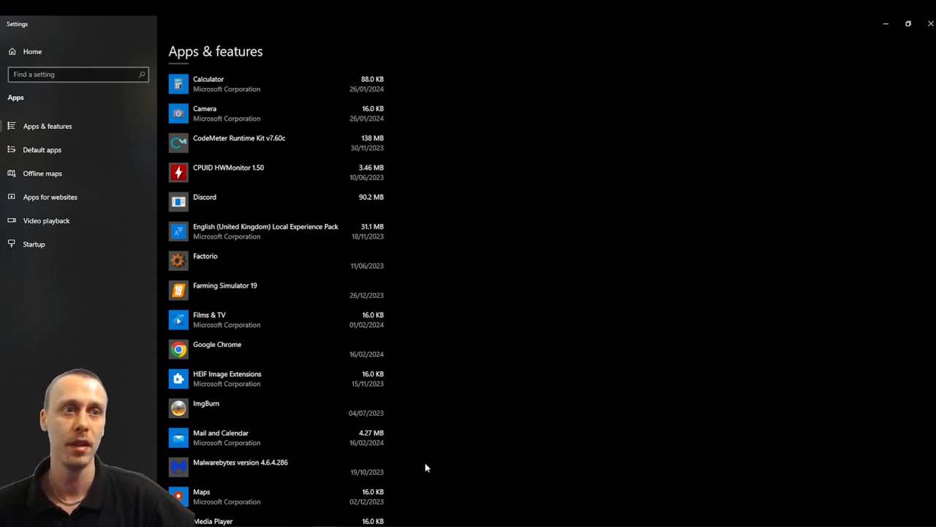